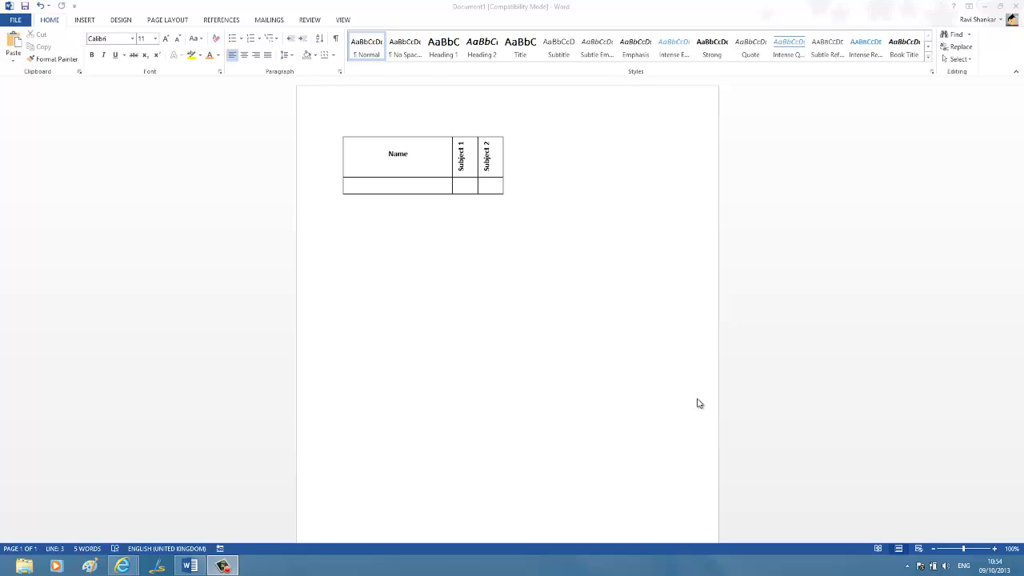
mouse_move(592, 223)
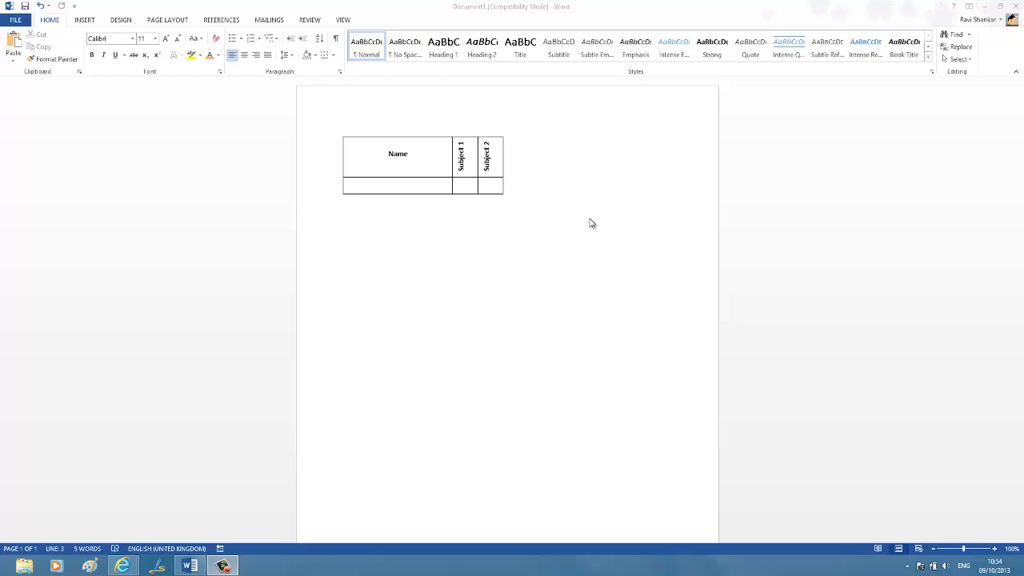
mouse_move(461, 203)
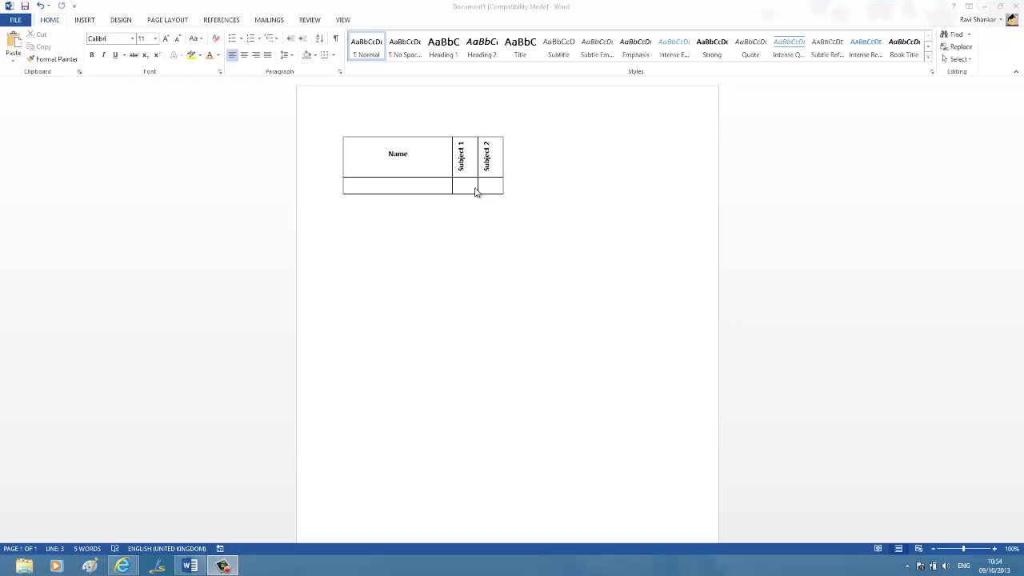
mouse_move(528, 189)
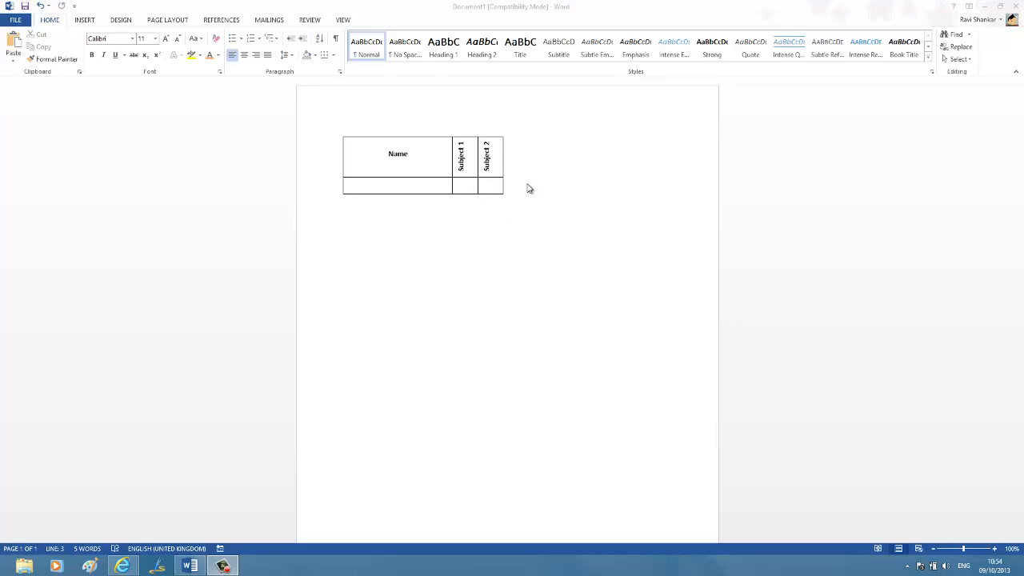
mouse_move(500, 181)
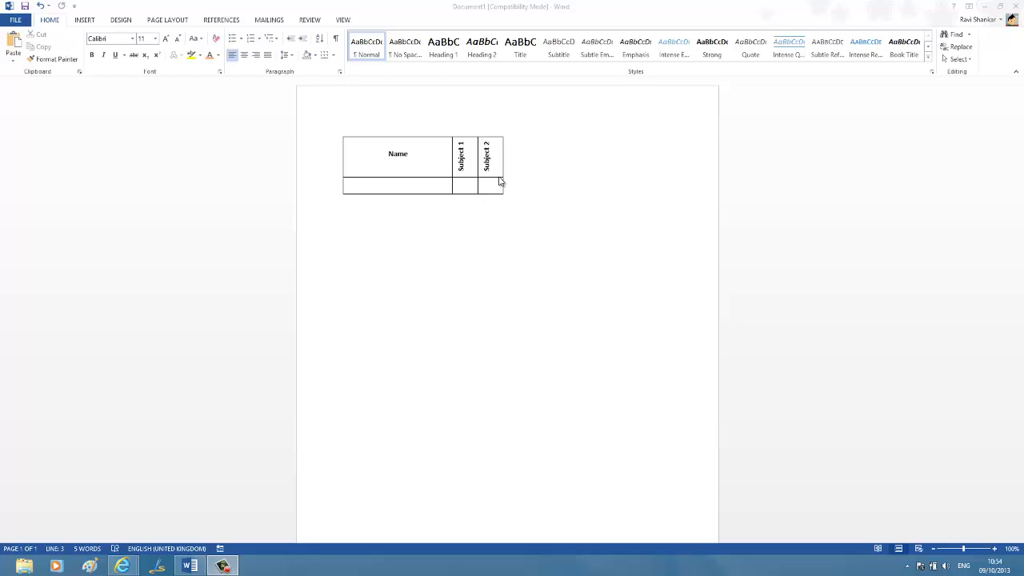
mouse_move(403, 160)
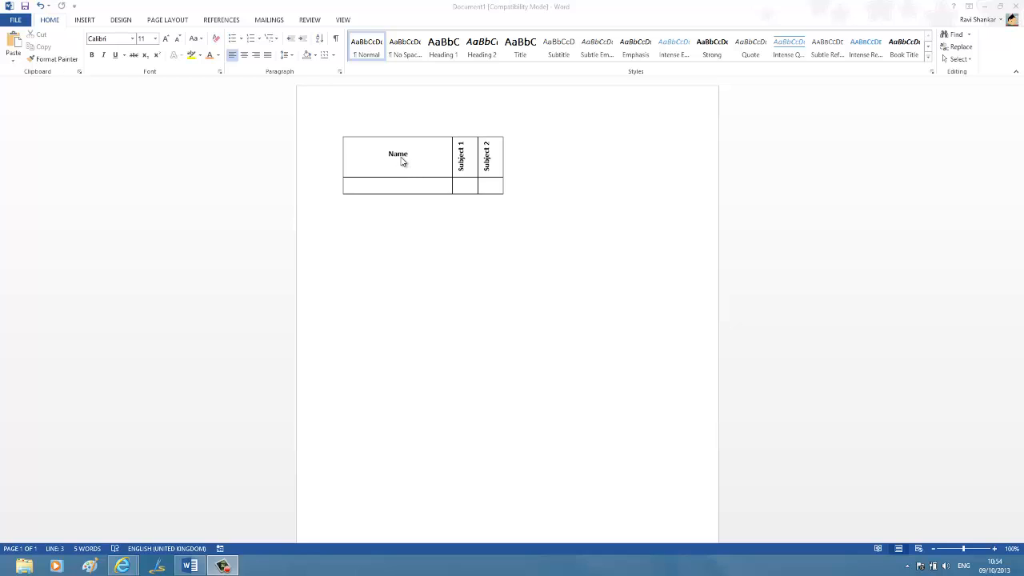
mouse_move(400, 166)
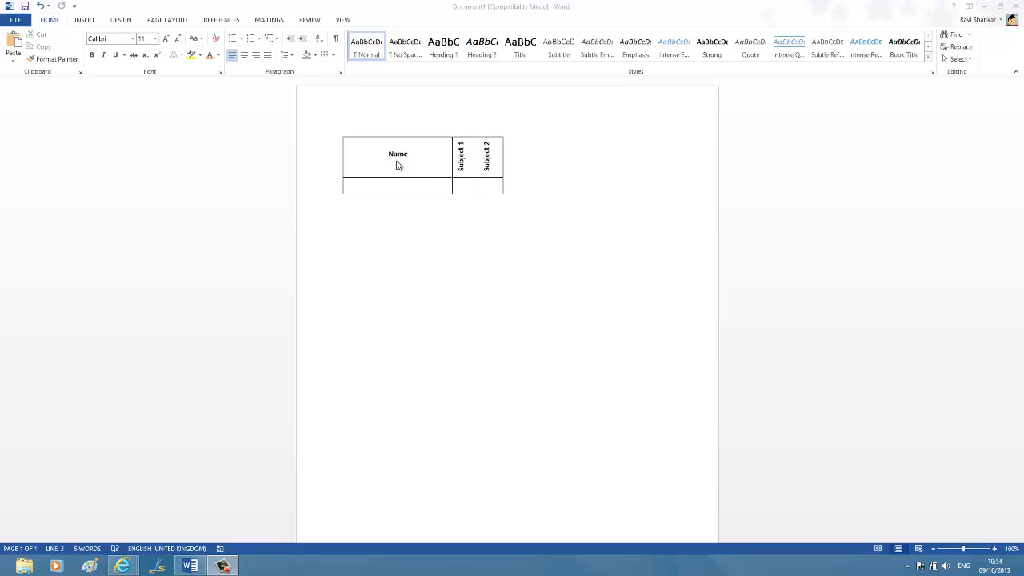
mouse_move(414, 164)
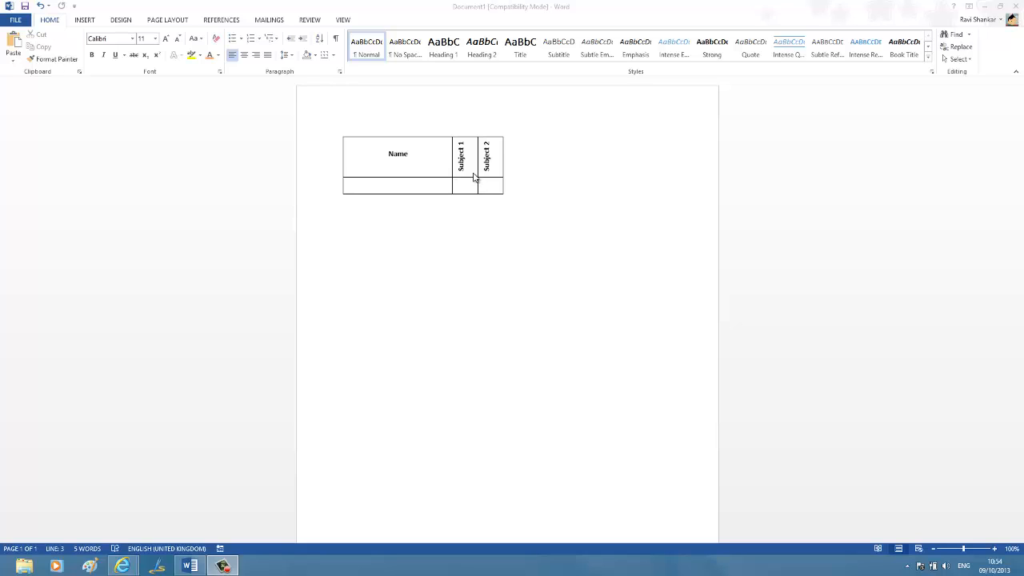
mouse_move(470, 178)
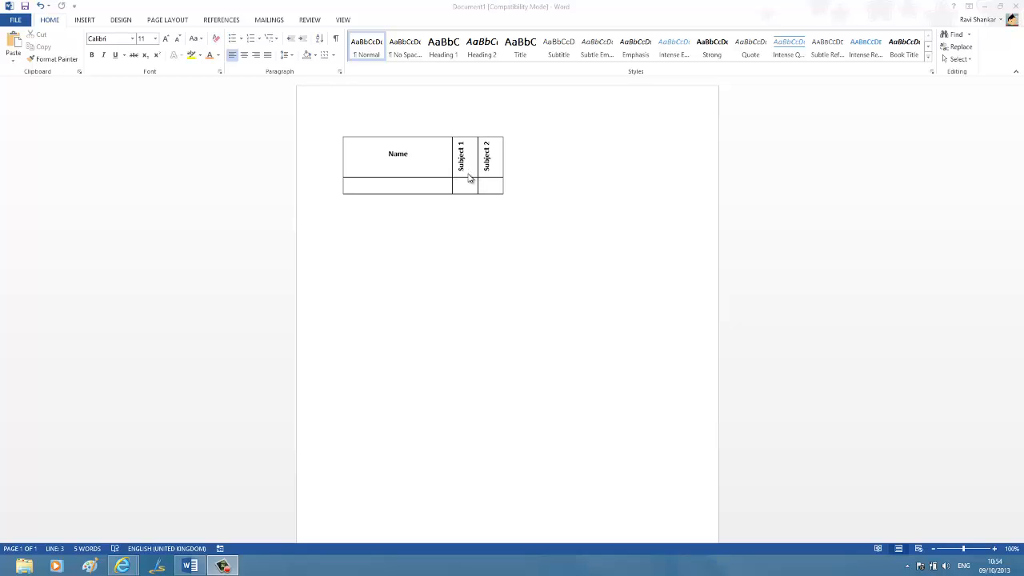
mouse_move(493, 183)
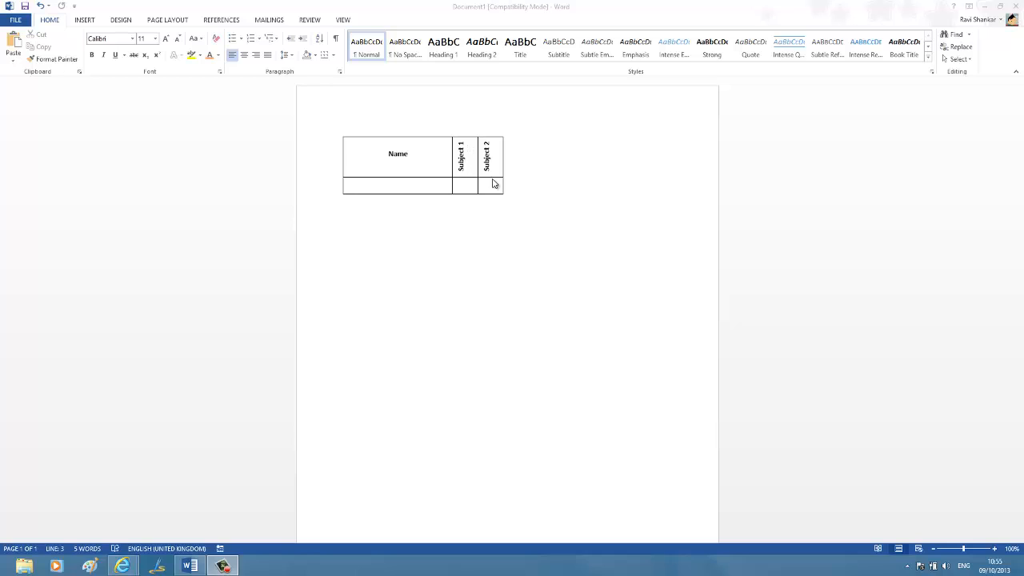
mouse_move(471, 178)
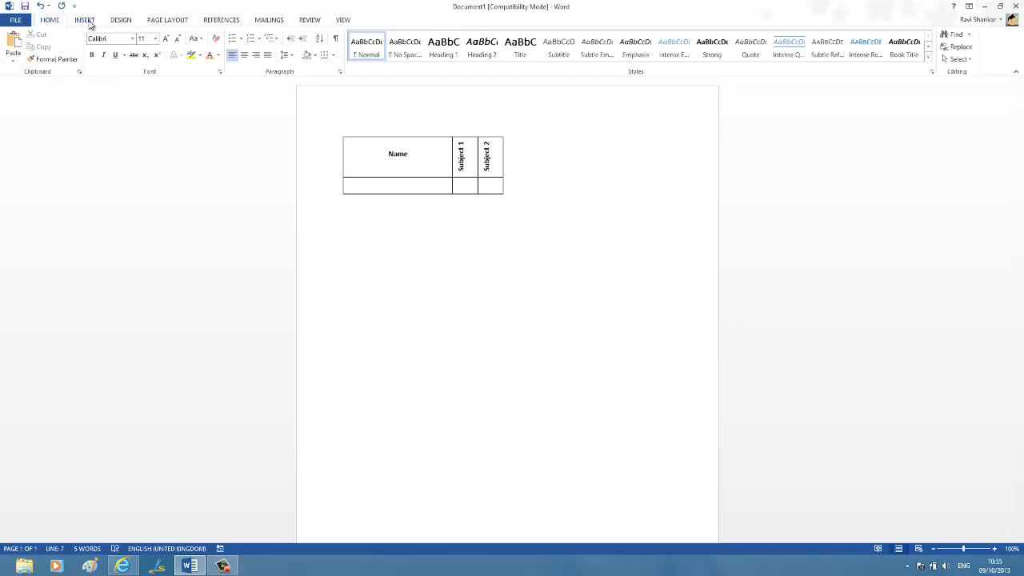
Insert a 3x2 table below the example table and return to Home.
click(84, 20)
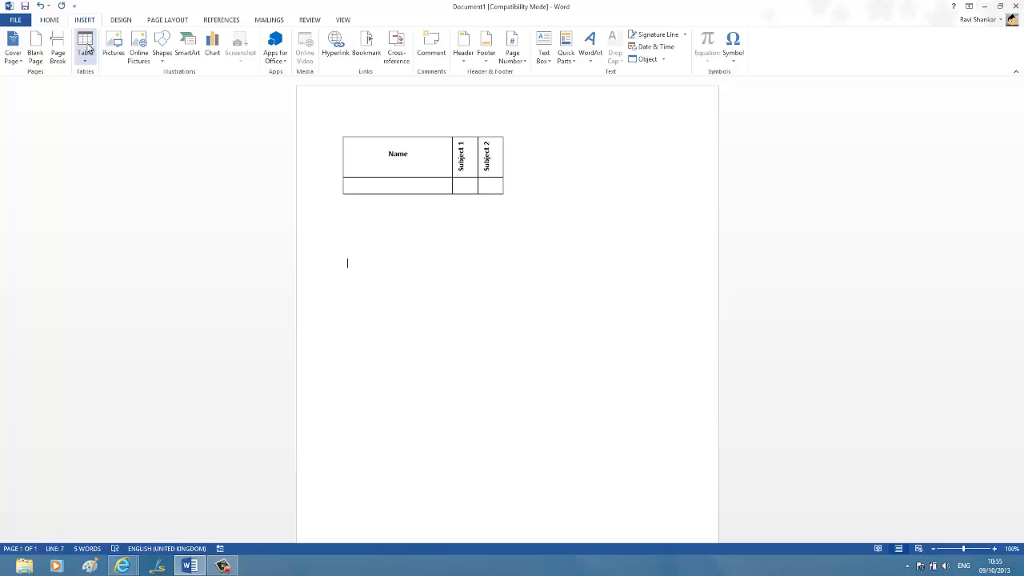
click(85, 46)
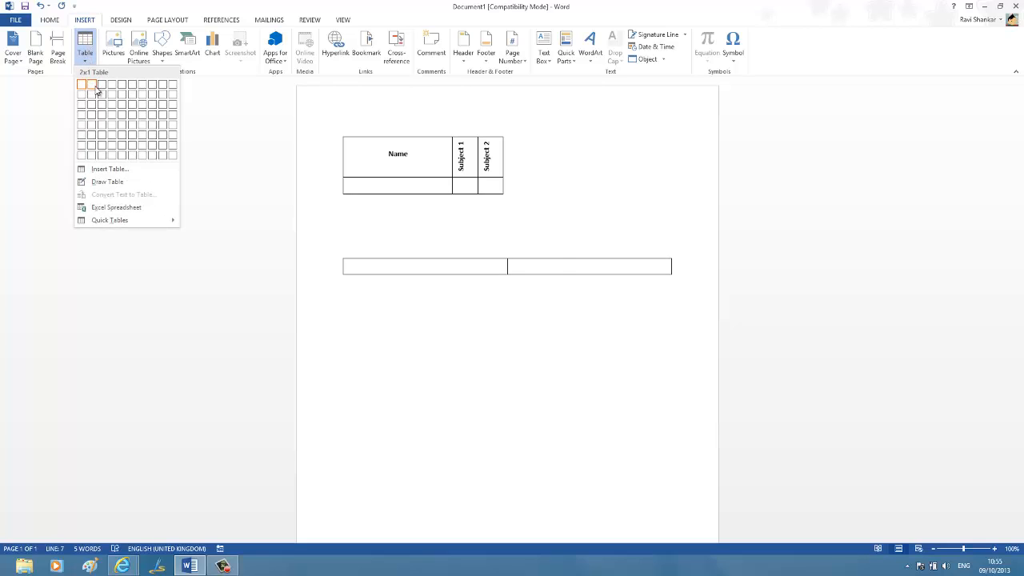
mouse_move(101, 84)
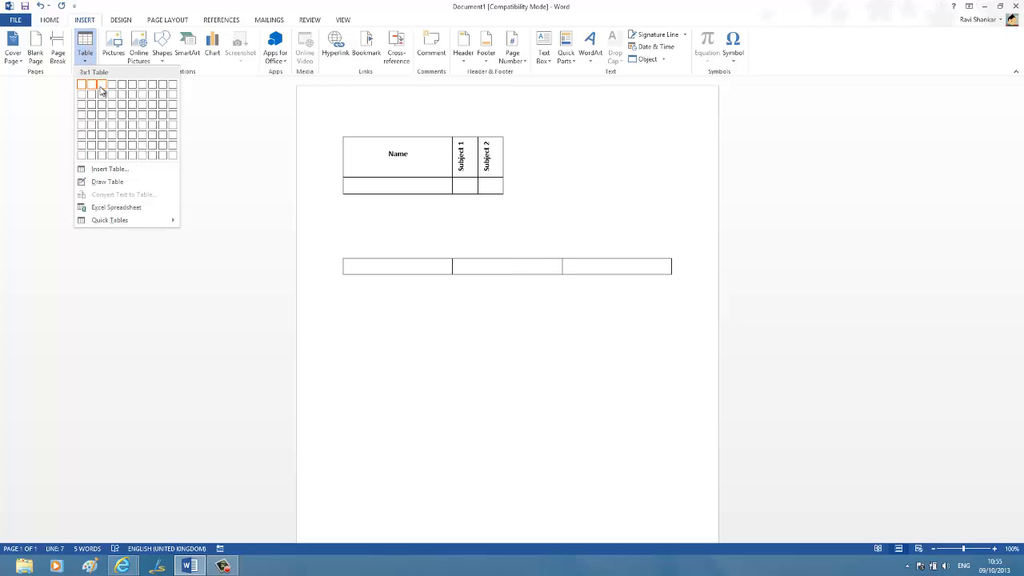
mouse_move(100, 94)
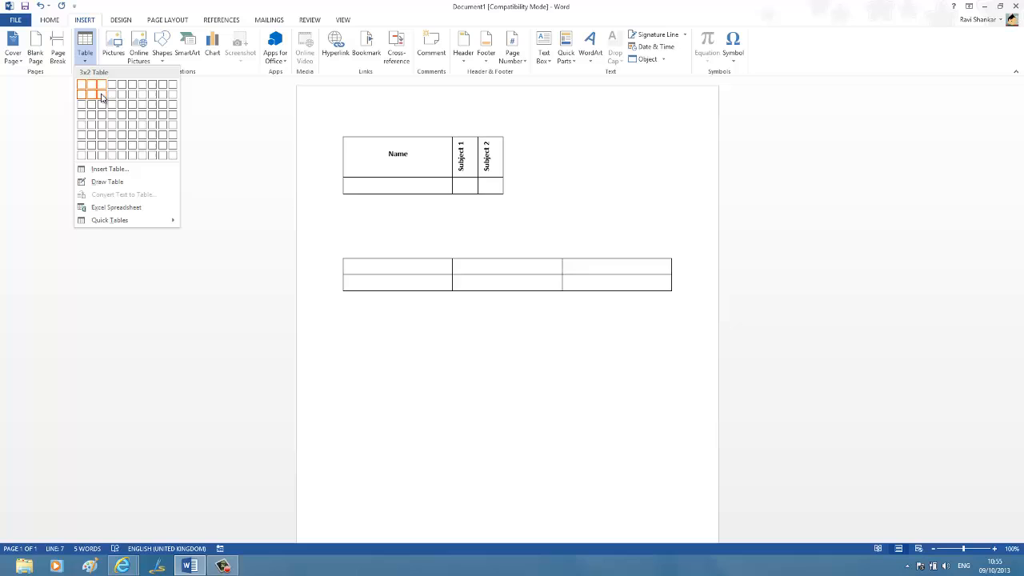
click(398, 276)
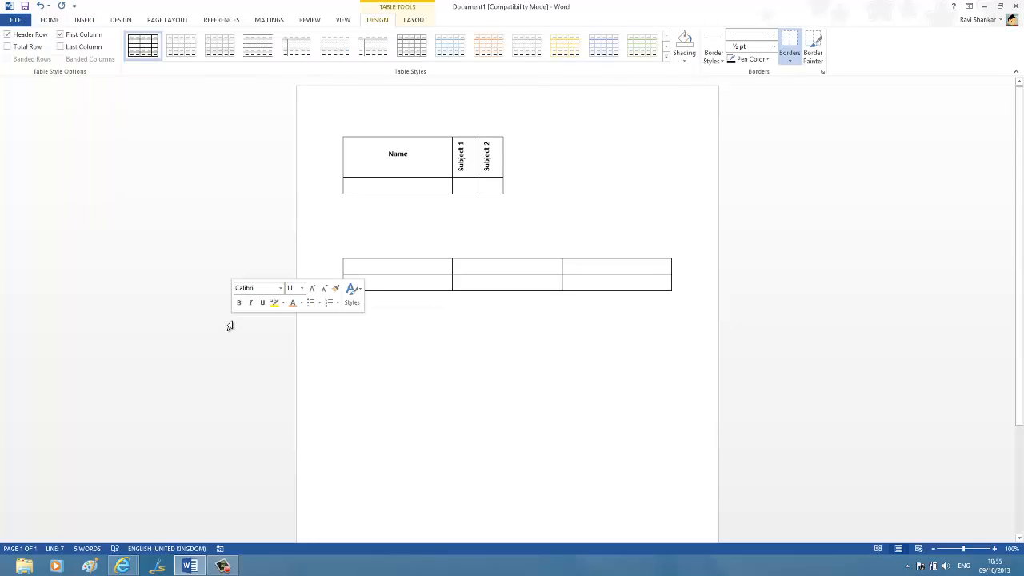
click(49, 19)
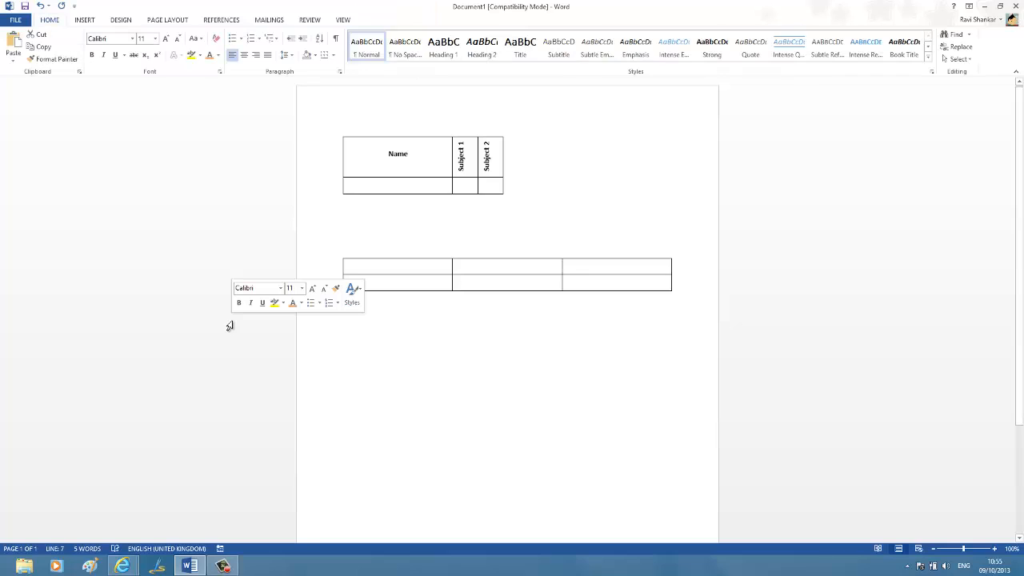
Fill the new table's header row with 'Name', 'Subject 1' and 'Subject 2'.
click(397, 267)
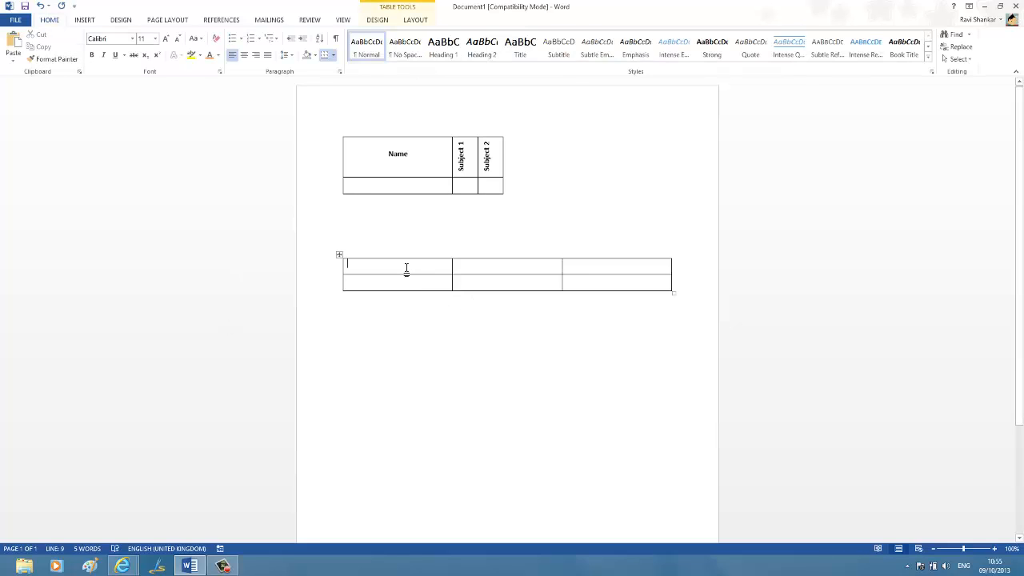
text(Name)
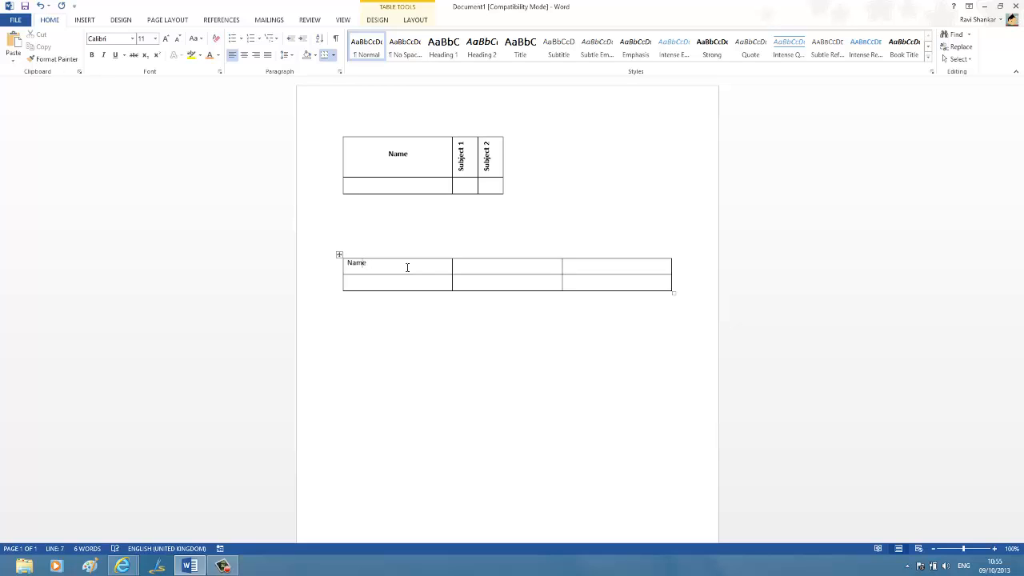
text(Subject 1)
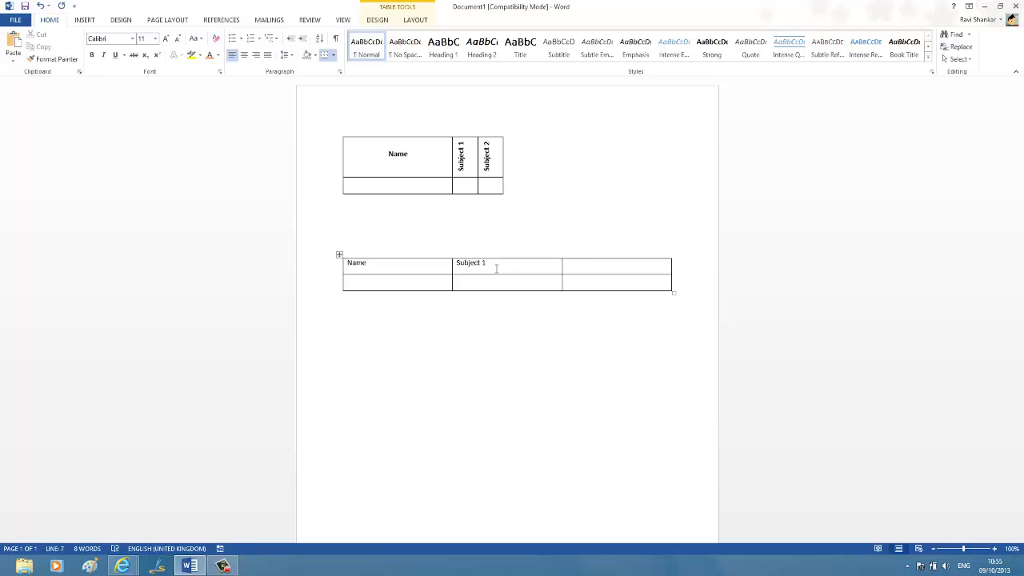
text(Subject 2)
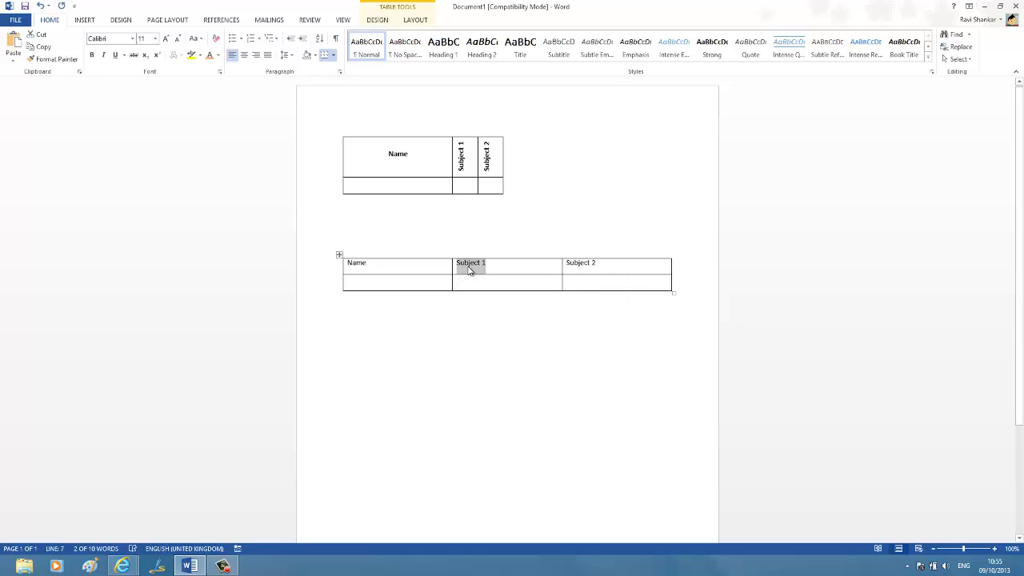
Set the Subject 1 cell's text direction to bottom-to-top via Text Direction.
right_click(470, 271)
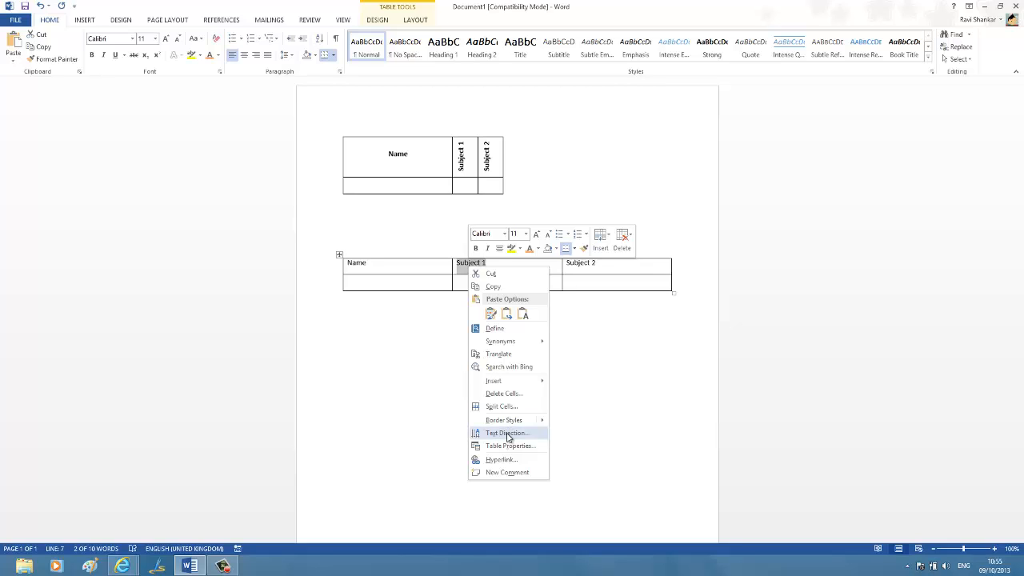
click(506, 432)
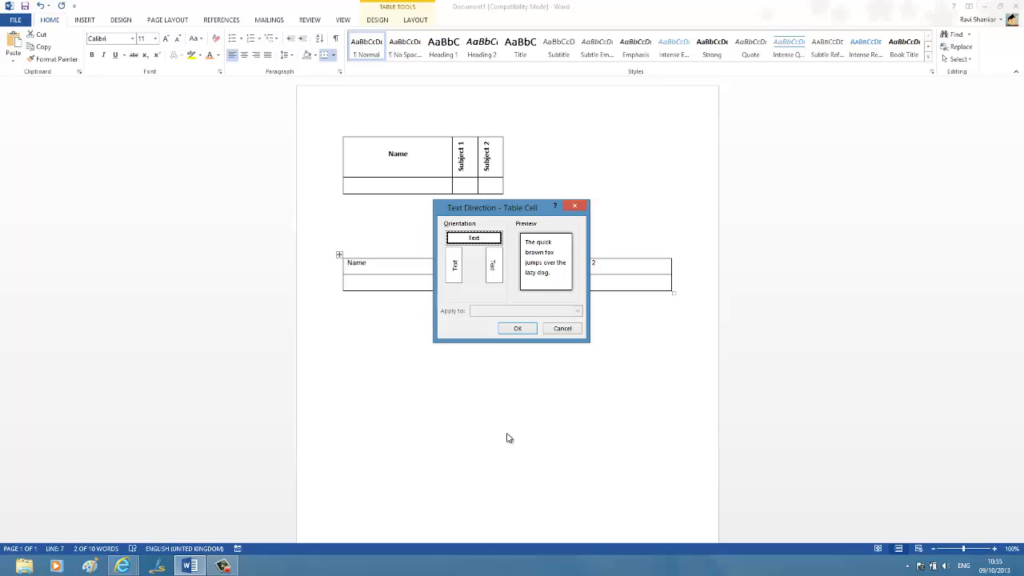
mouse_move(493, 420)
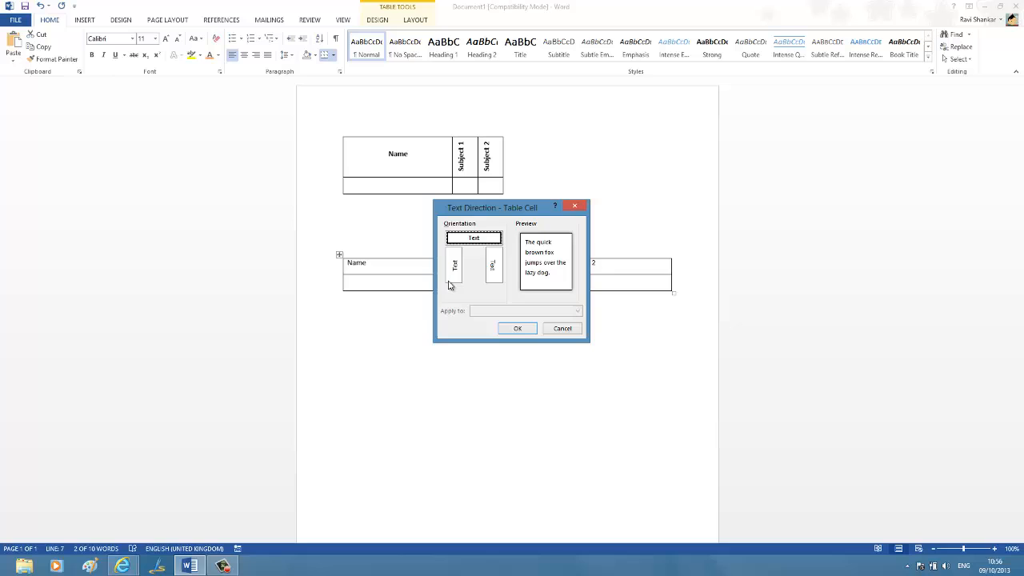
click(454, 265)
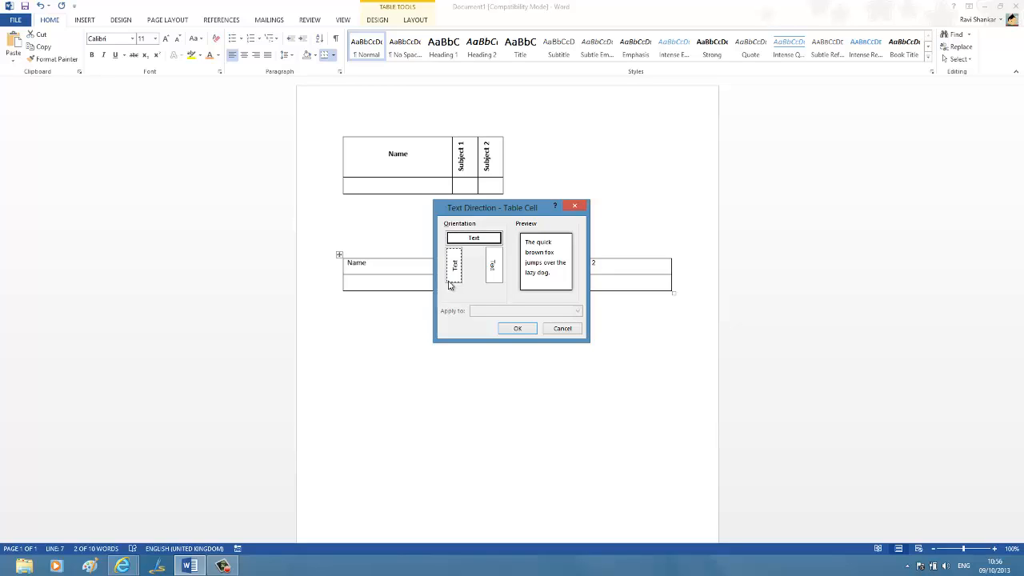
click(454, 265)
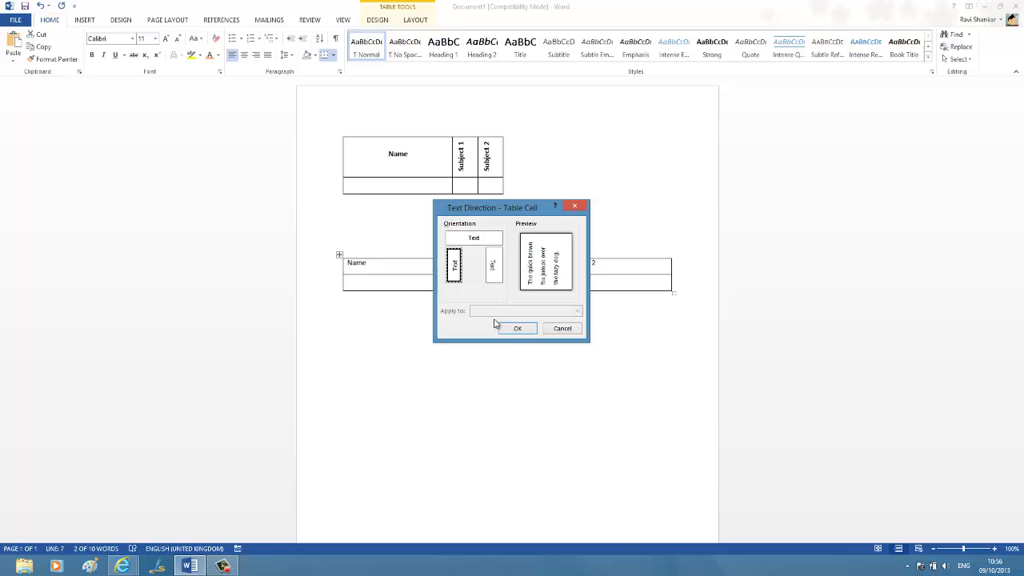
click(517, 327)
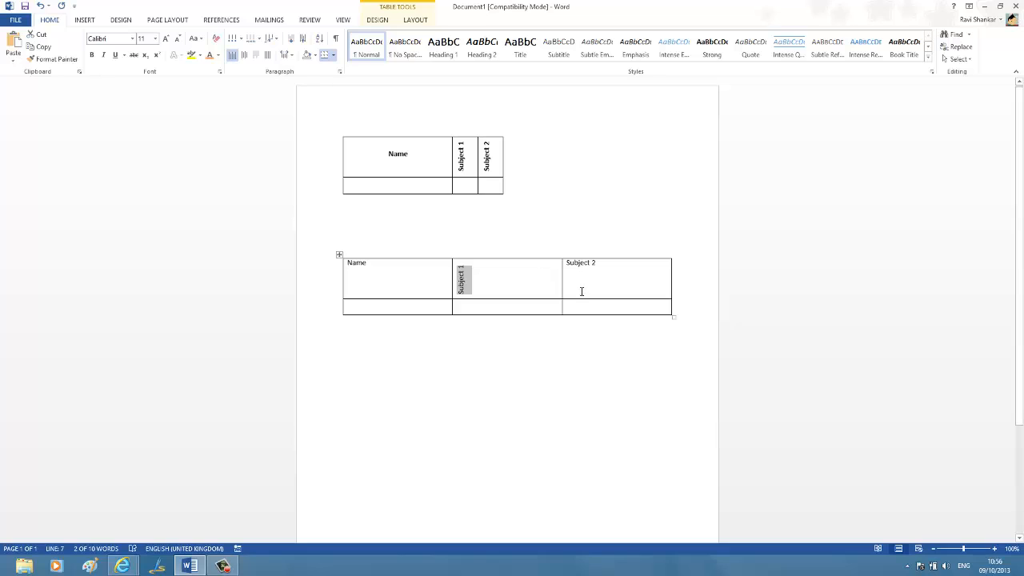
mouse_move(595, 269)
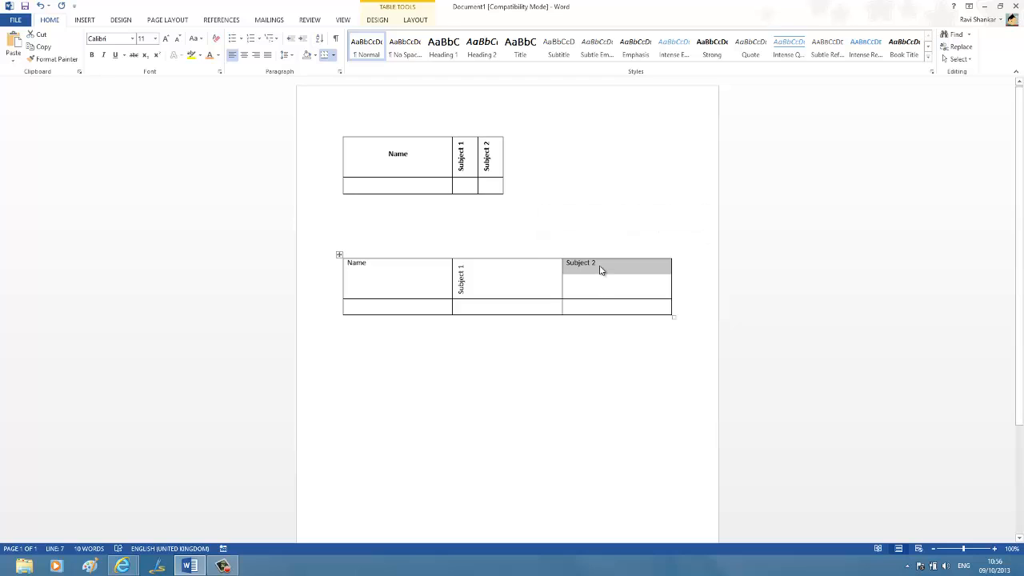
Set the Subject 2 cell's text direction to bottom-to-top via Text Direction.
right_click(600, 269)
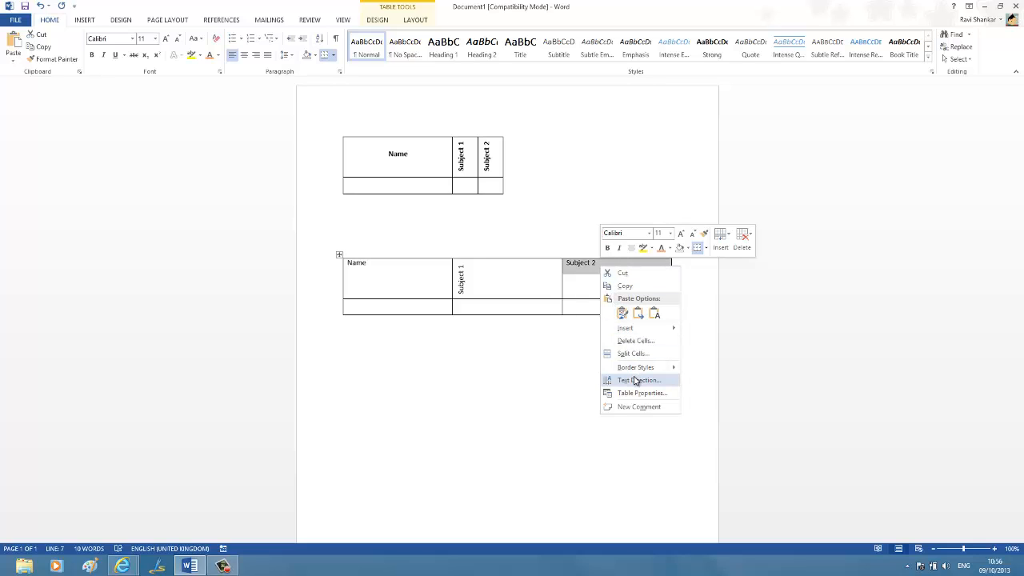
click(638, 379)
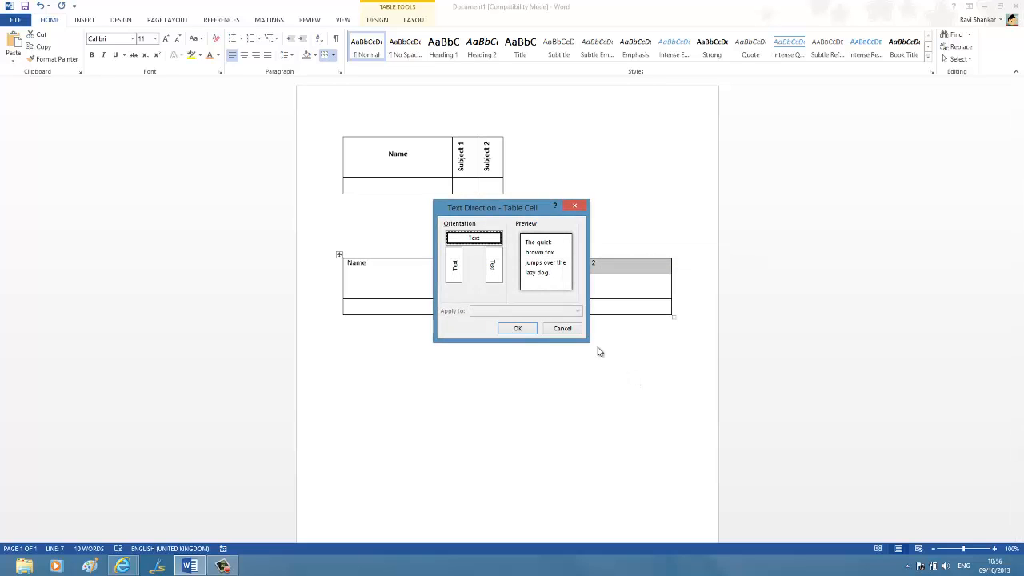
click(453, 264)
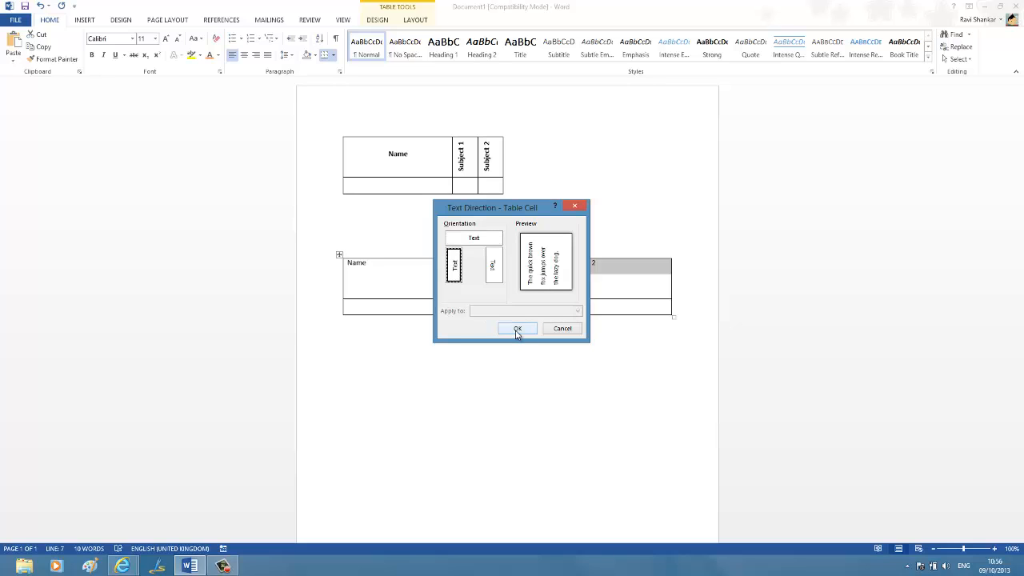
click(517, 328)
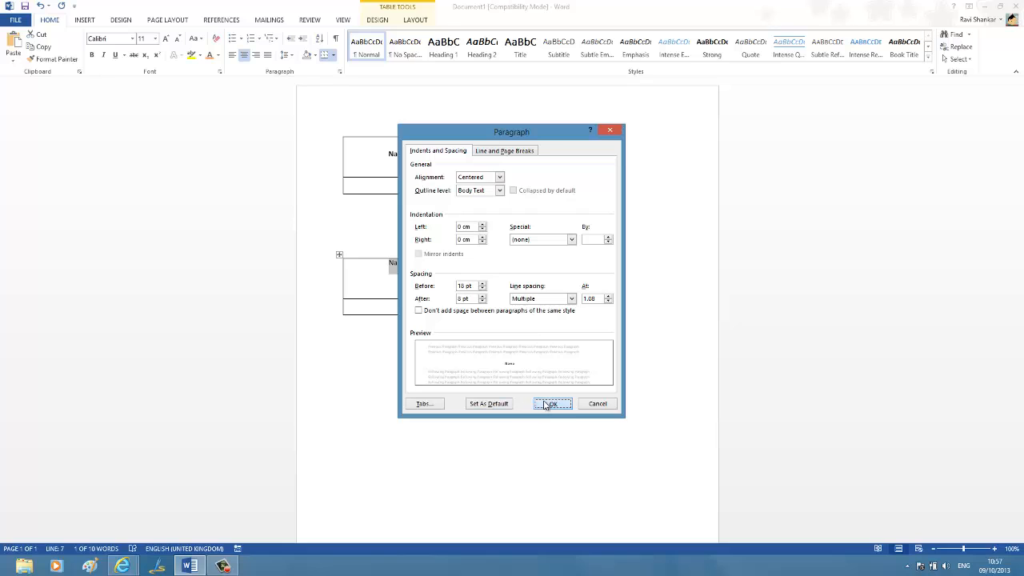
Apply centered alignment and 18 pt spacing before to the Name header.
click(552, 403)
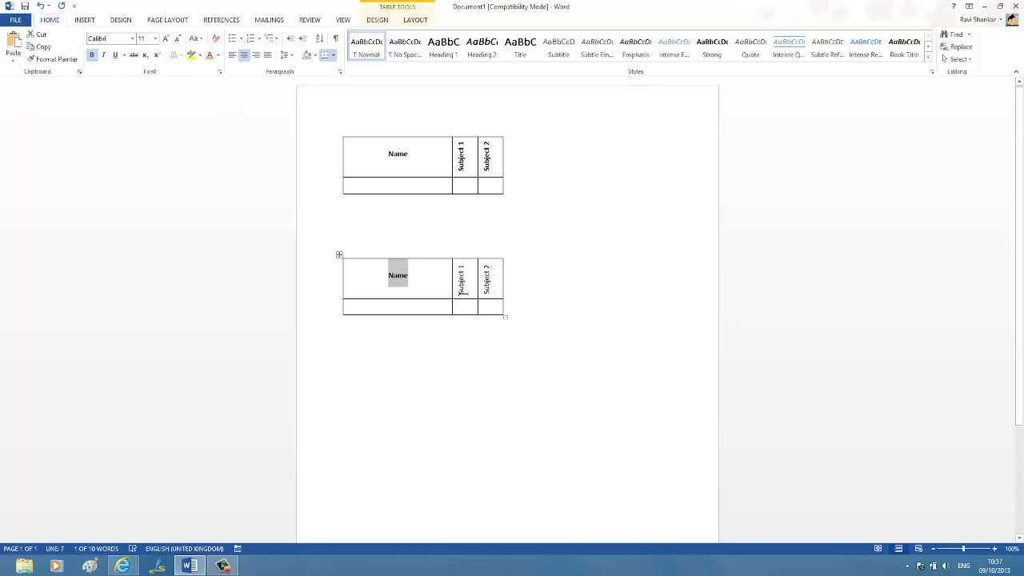
Bold the Subject 1 and Subject 2 headers, then deselect below the table.
click(464, 279)
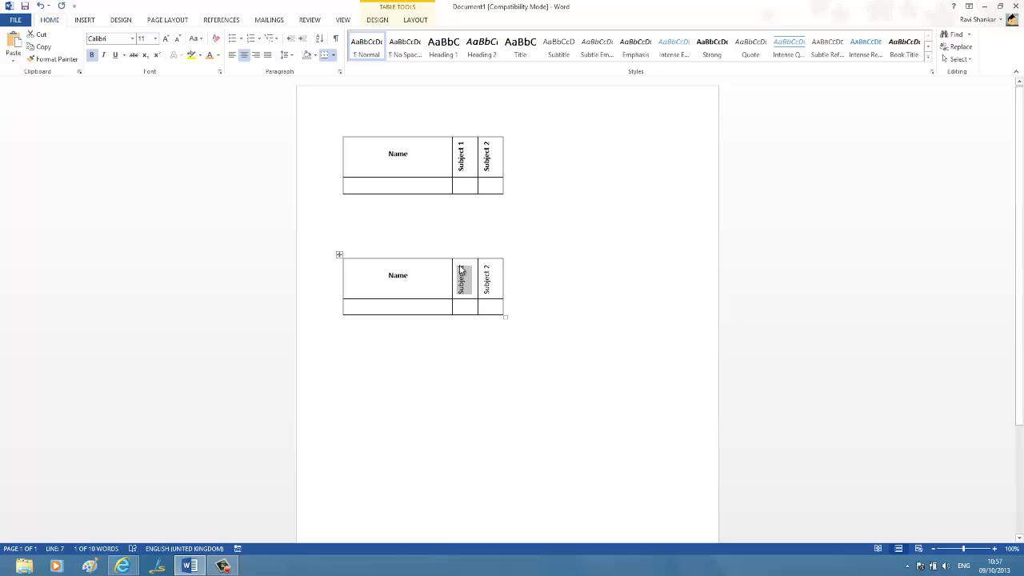
click(91, 55)
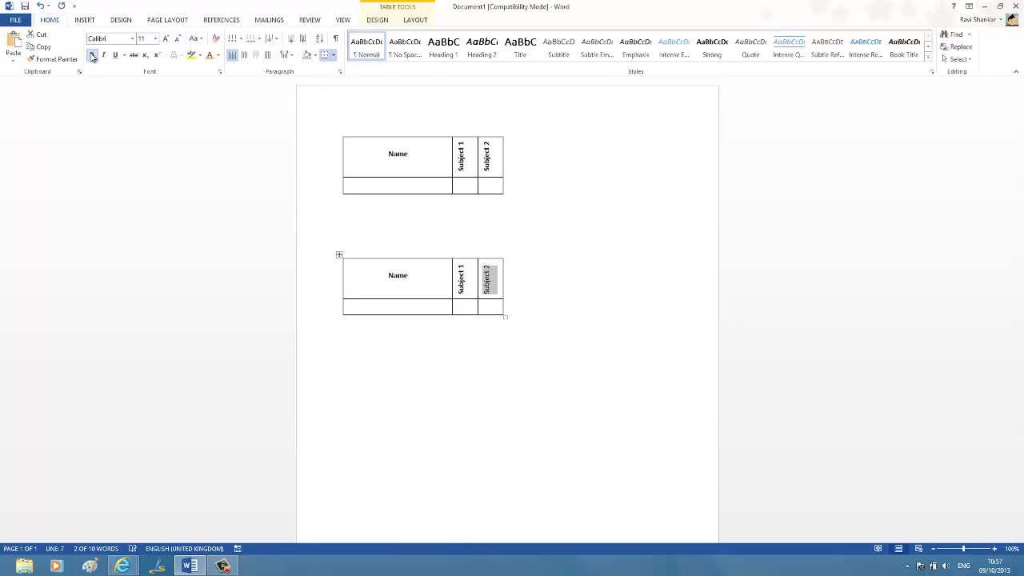
click(514, 356)
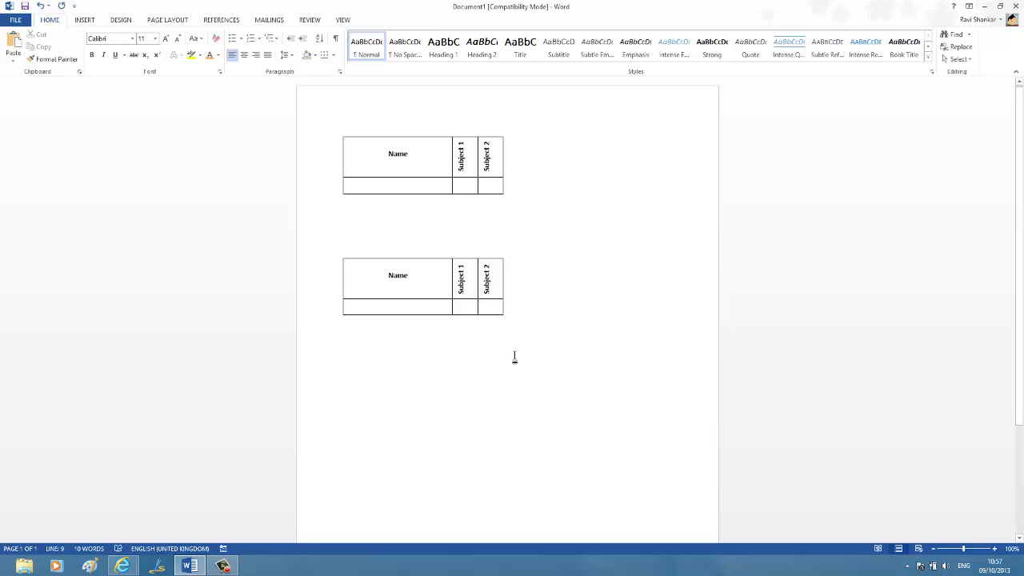
click(347, 320)
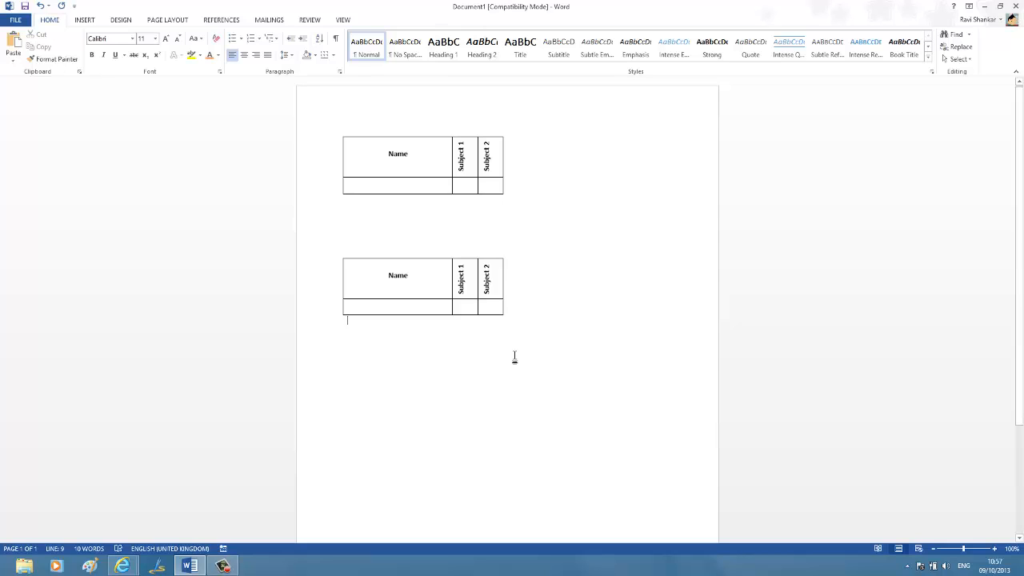
mouse_move(505, 317)
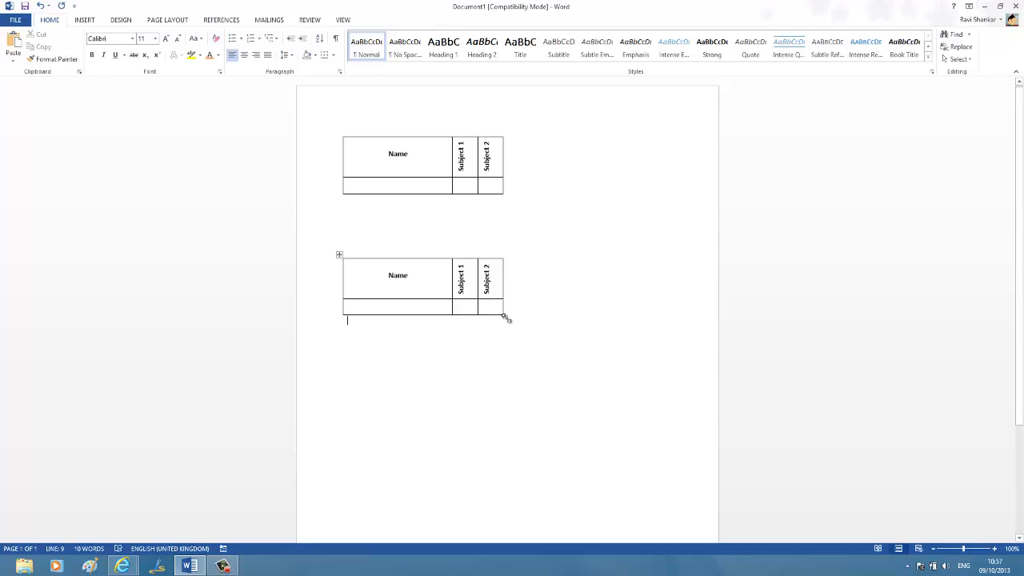